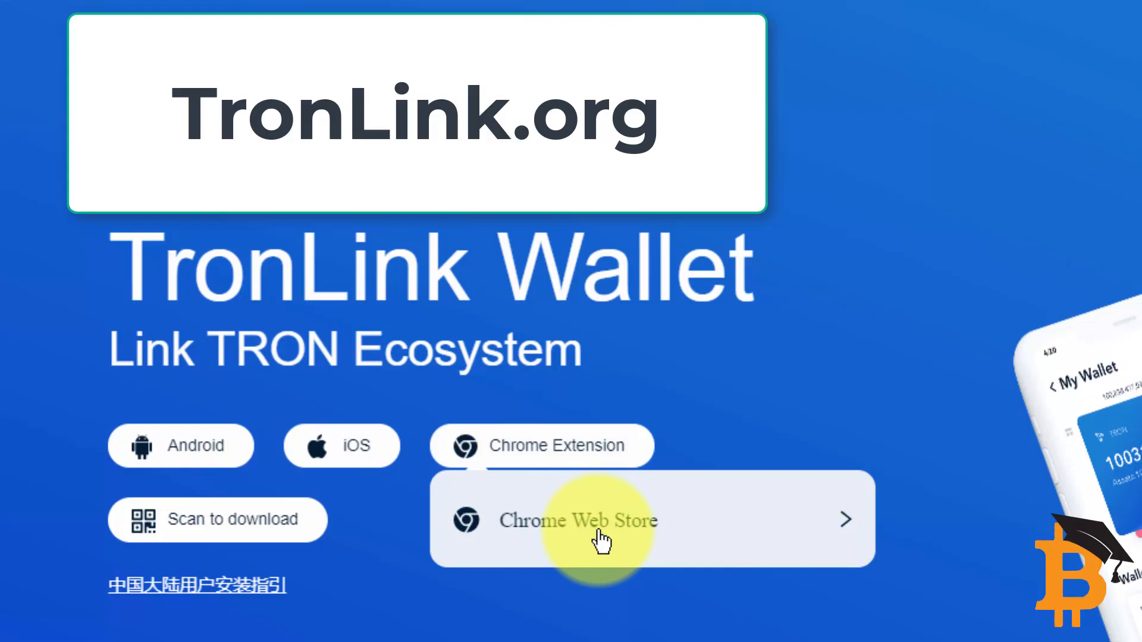
Go from tronlink.org to TronLink's Chrome Web Store listing.
click(577, 519)
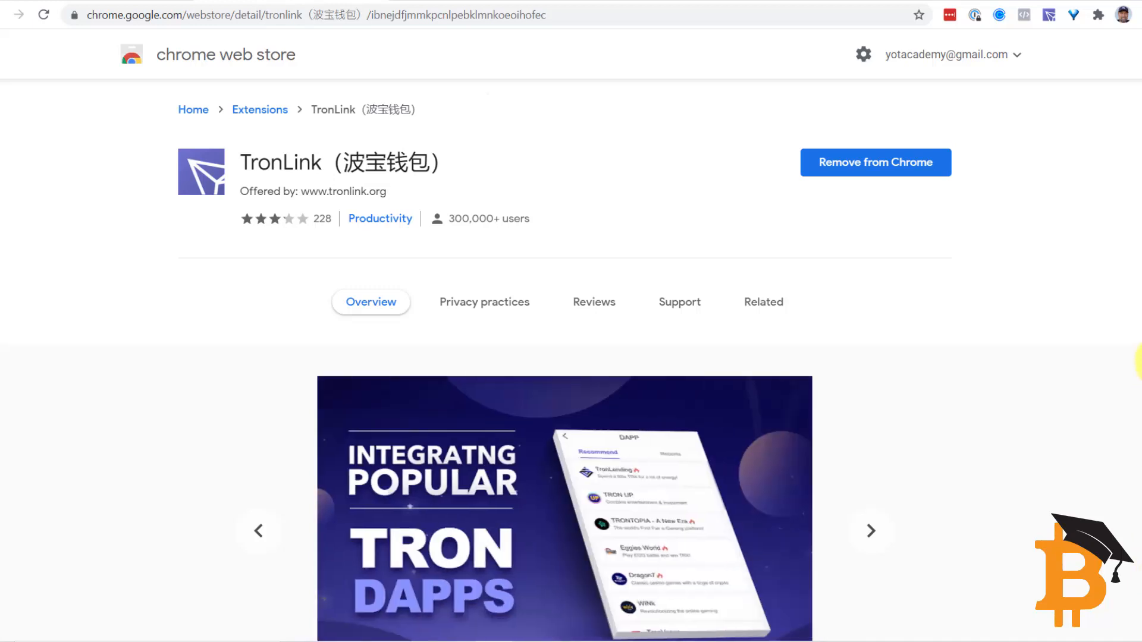
mouse_move(924, 153)
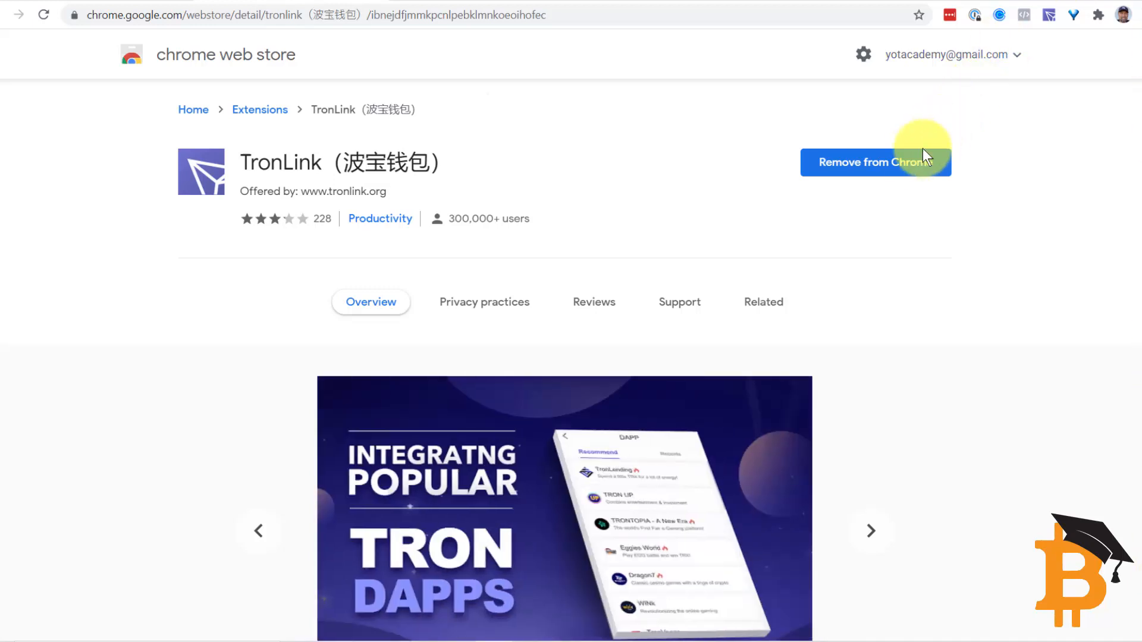
mouse_move(985, 117)
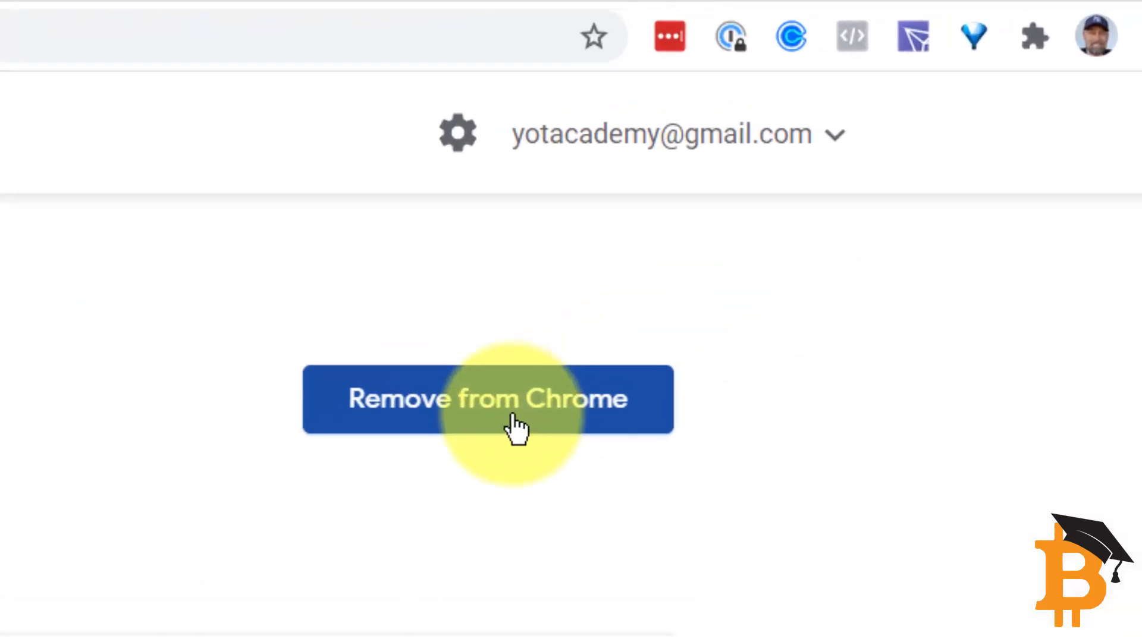
mouse_move(549, 484)
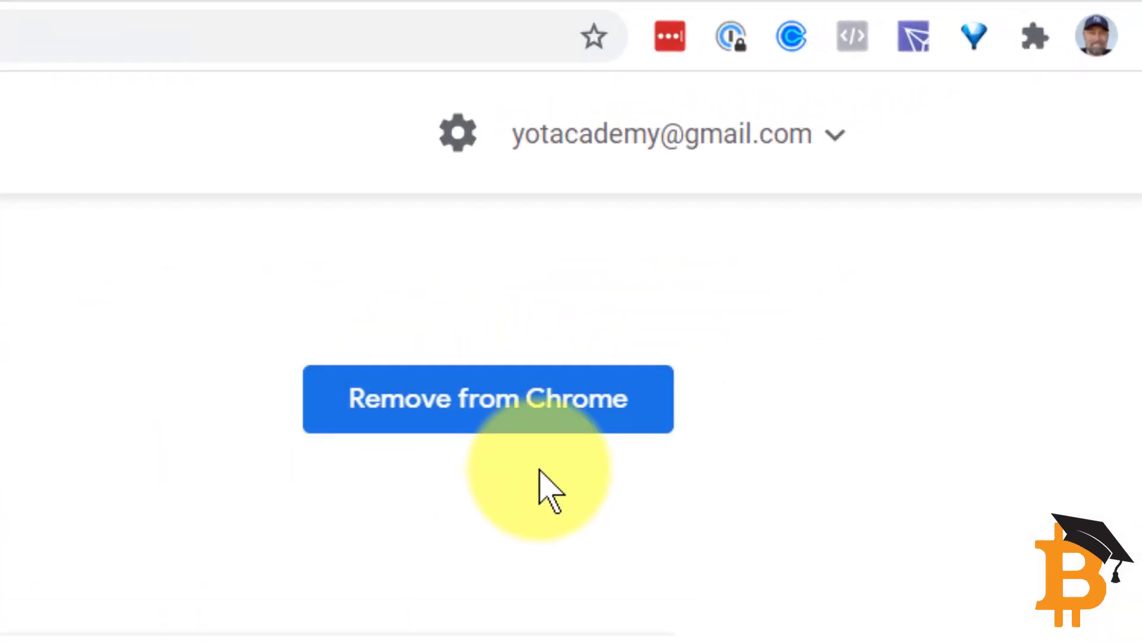
mouse_move(961, 298)
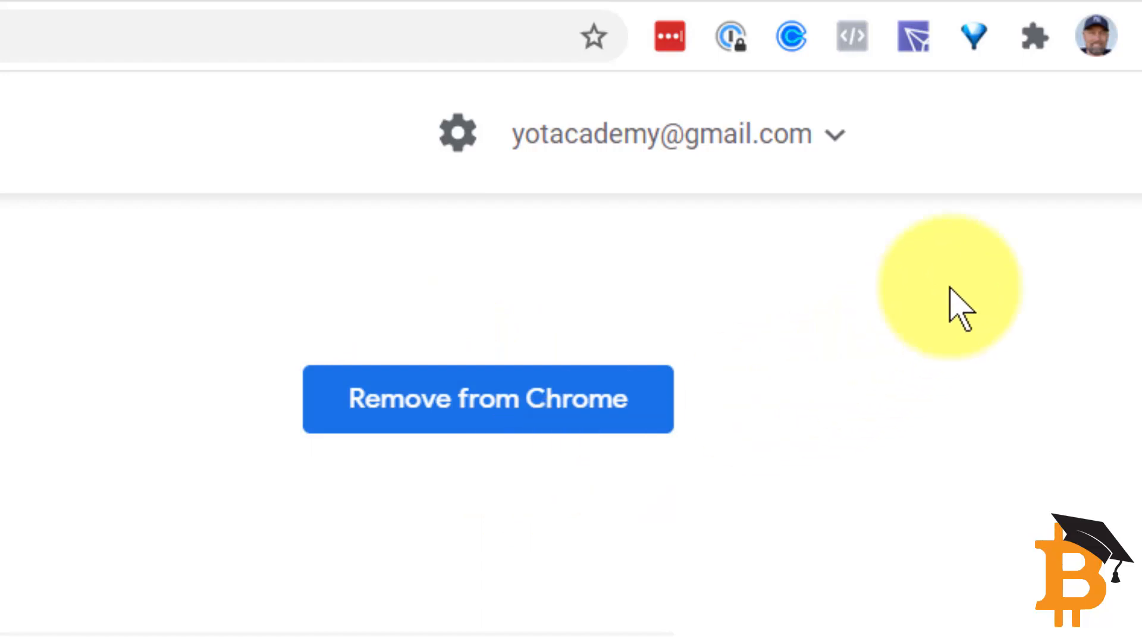
mouse_move(1034, 37)
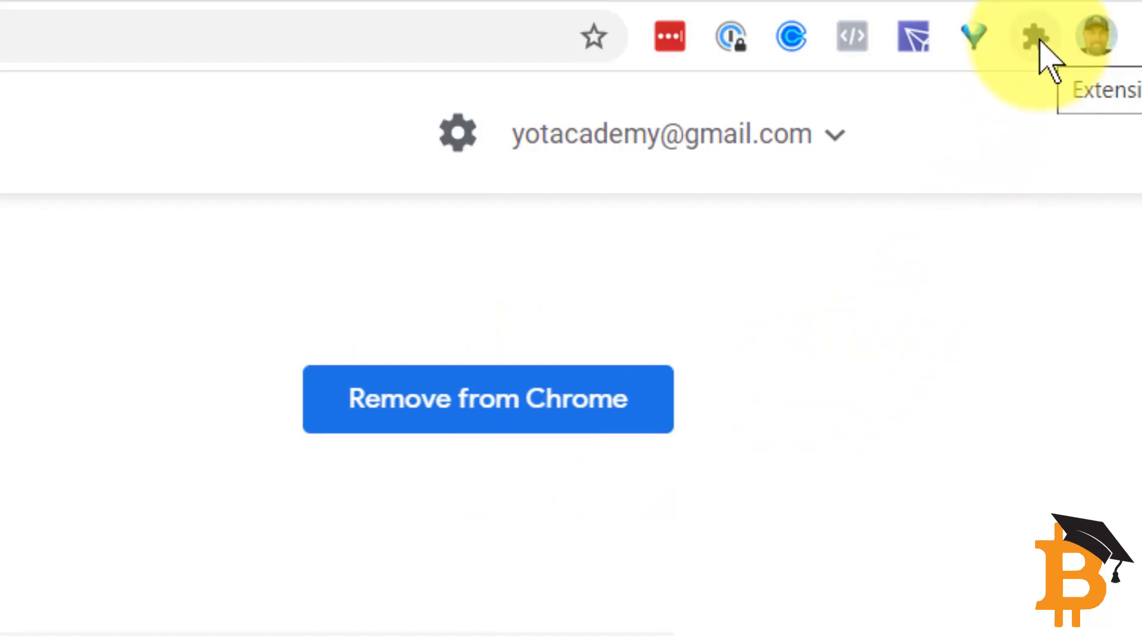
mouse_move(1052, 62)
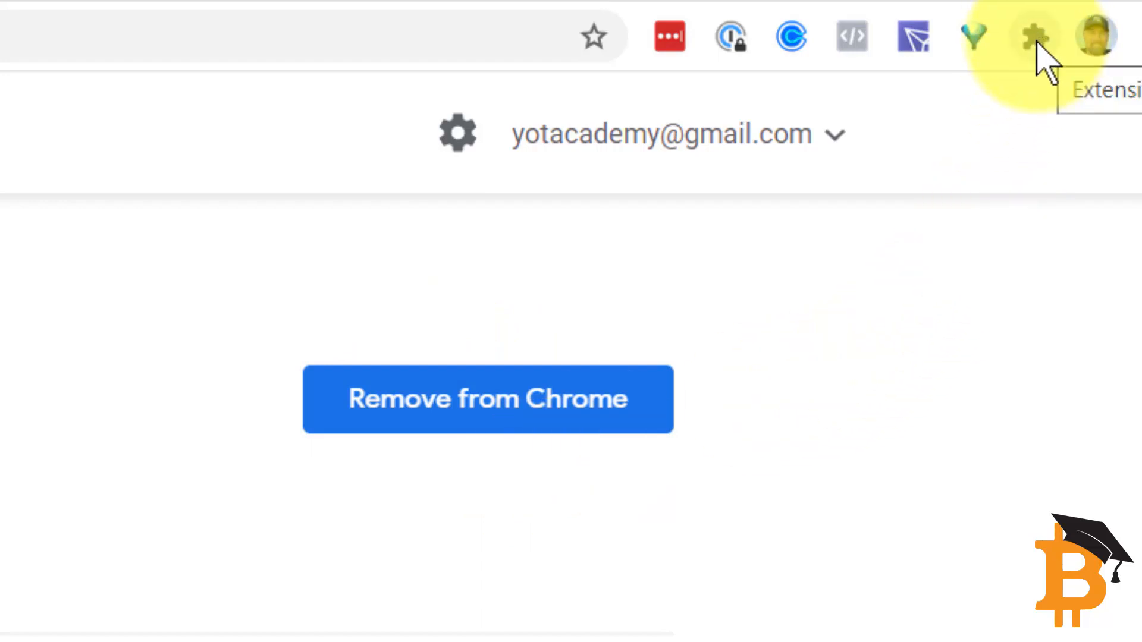
click(1032, 36)
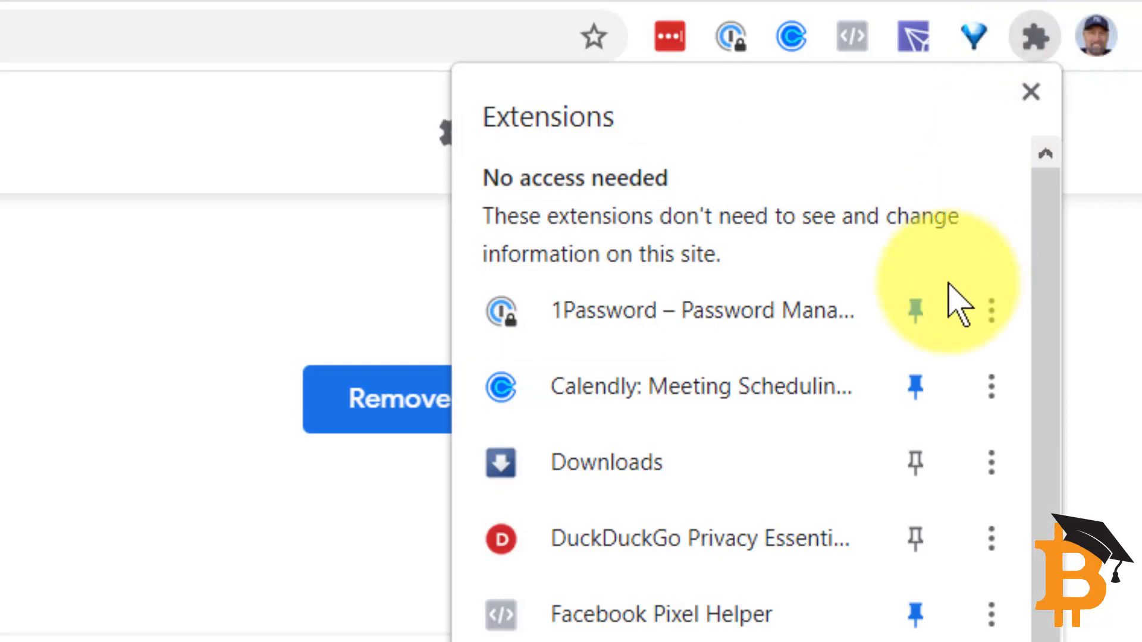
scroll(down, 3)
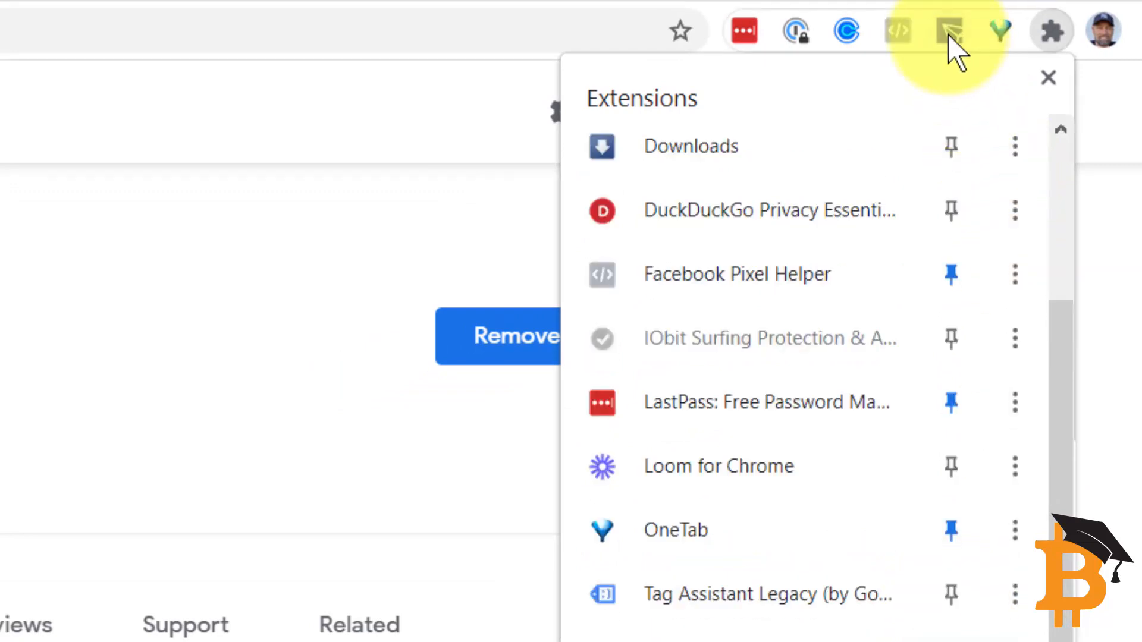
click(1048, 78)
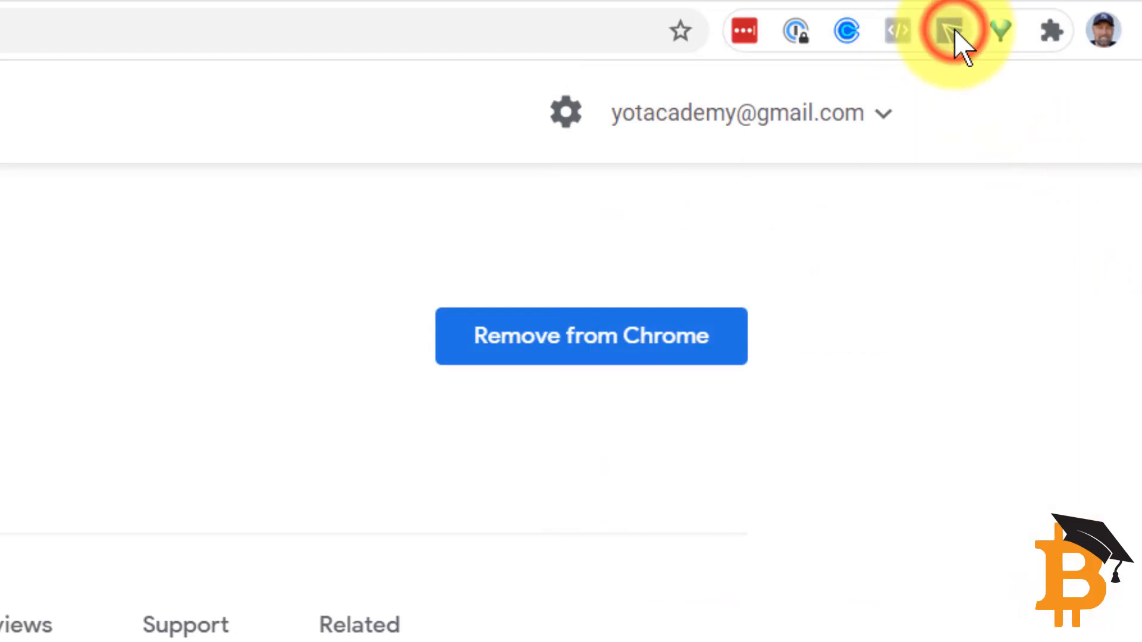
Unlock the TronLink popup with the wallet password and show the account list.
click(947, 30)
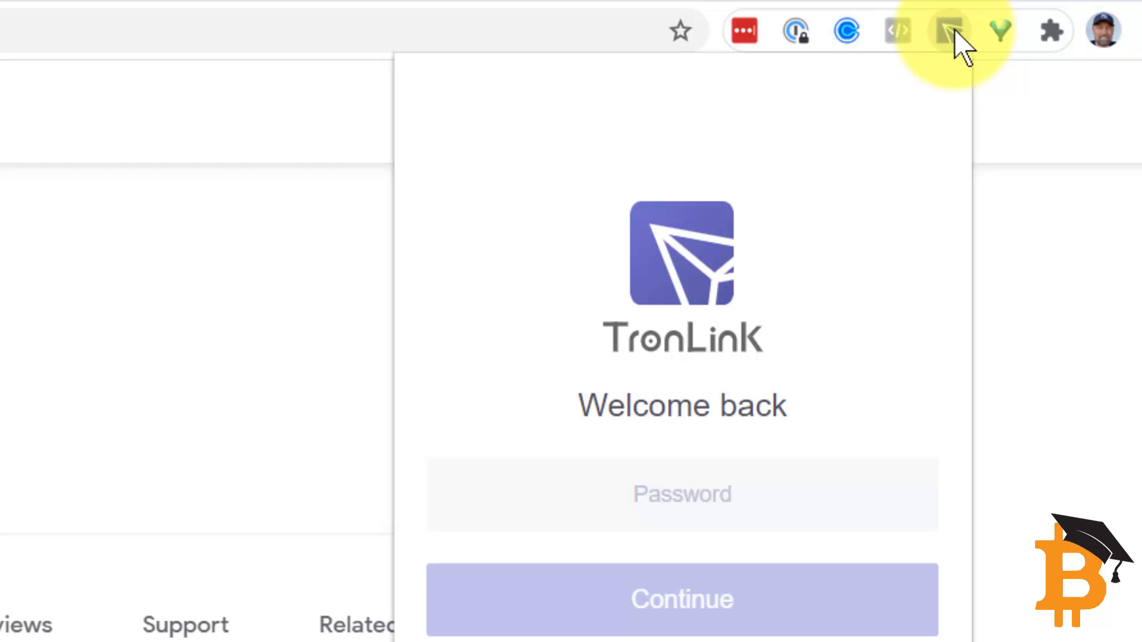
text(password)
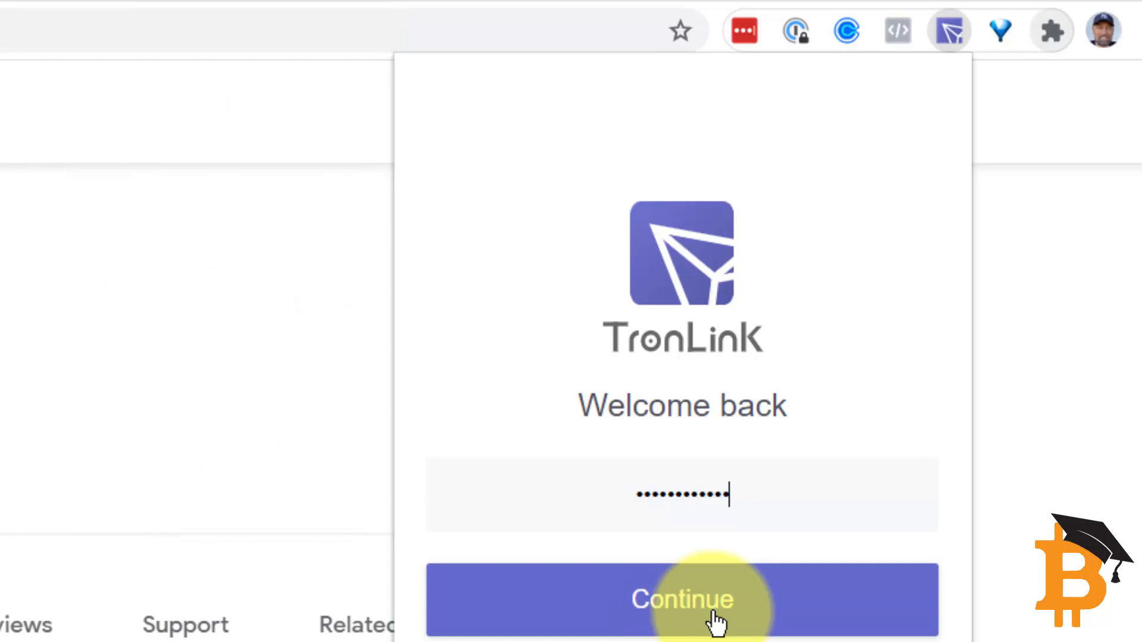
click(682, 600)
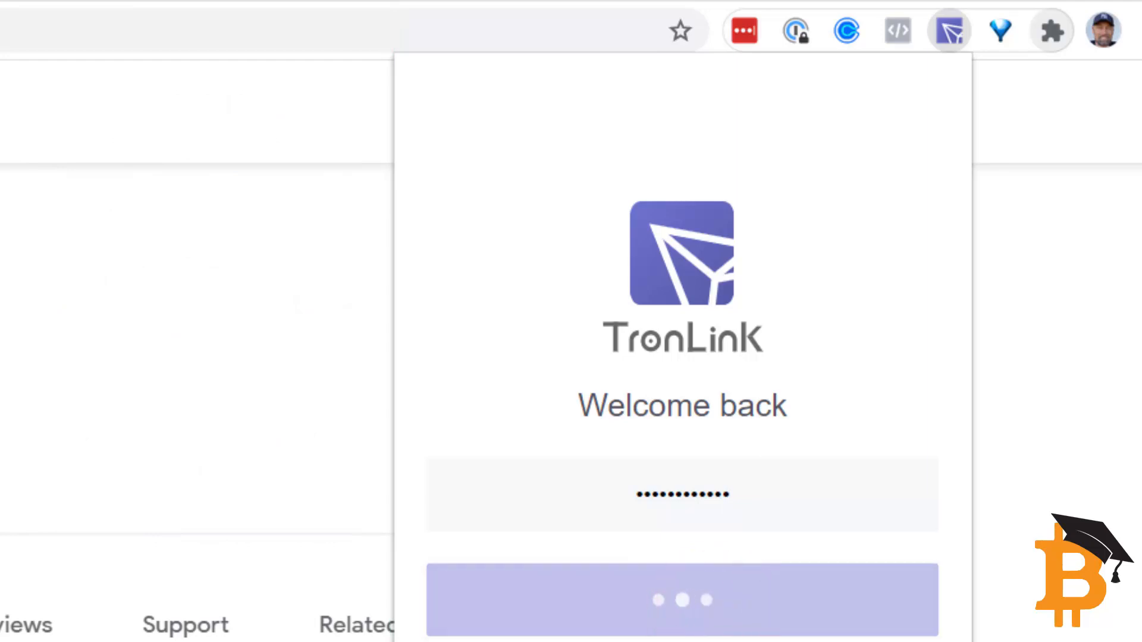
click(681, 600)
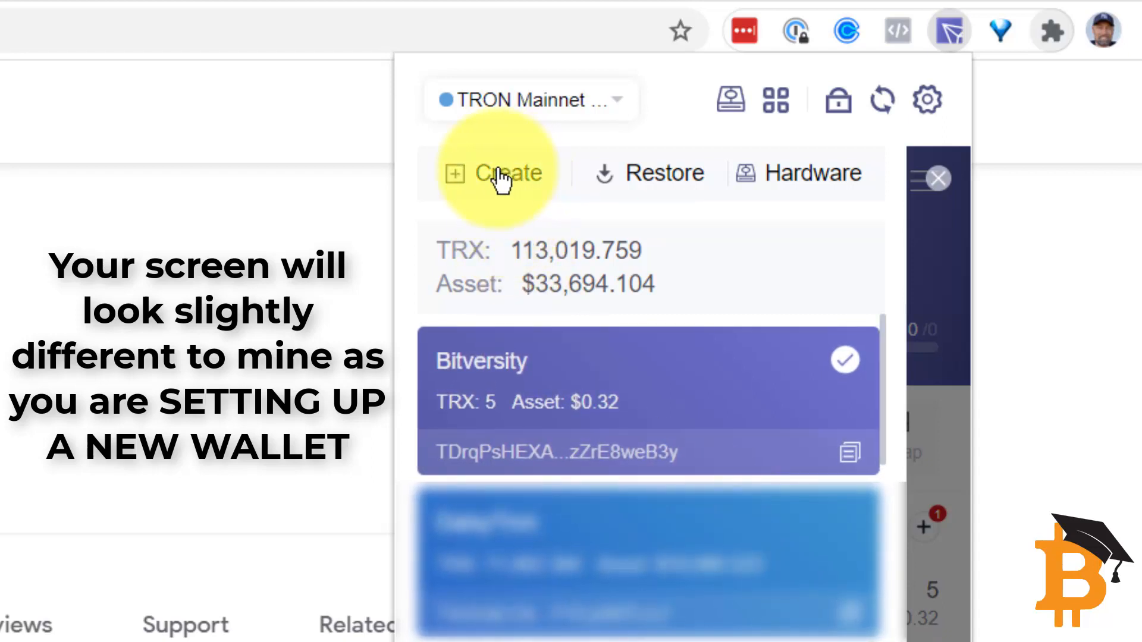
Create a new account named 'Delete Later' to reach its recovery phrase.
click(495, 172)
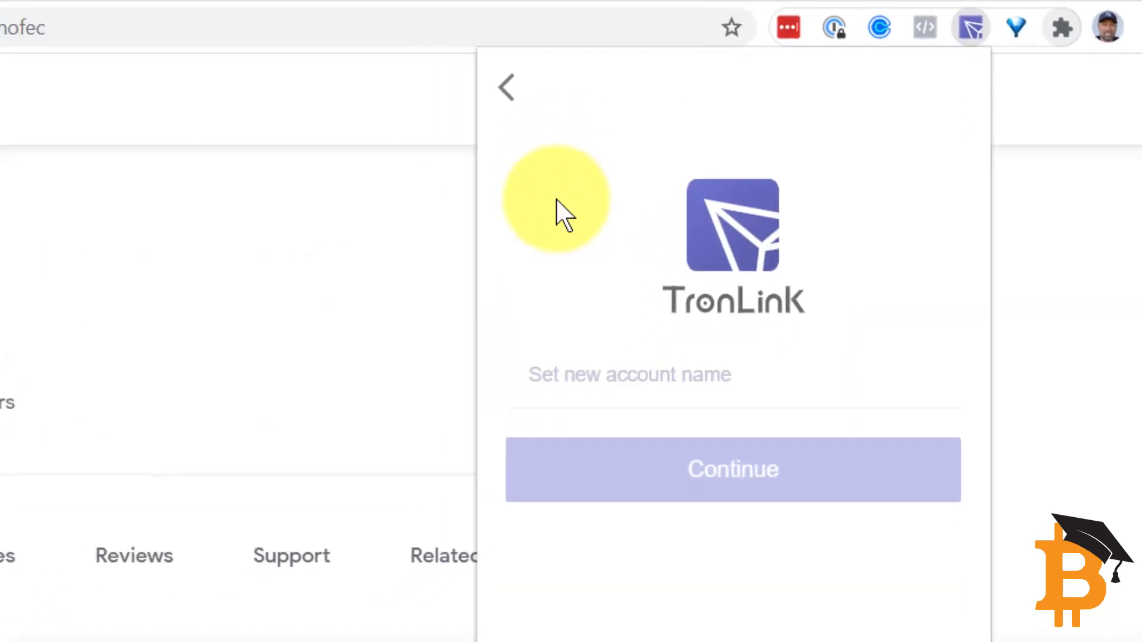
text(Delete Later)
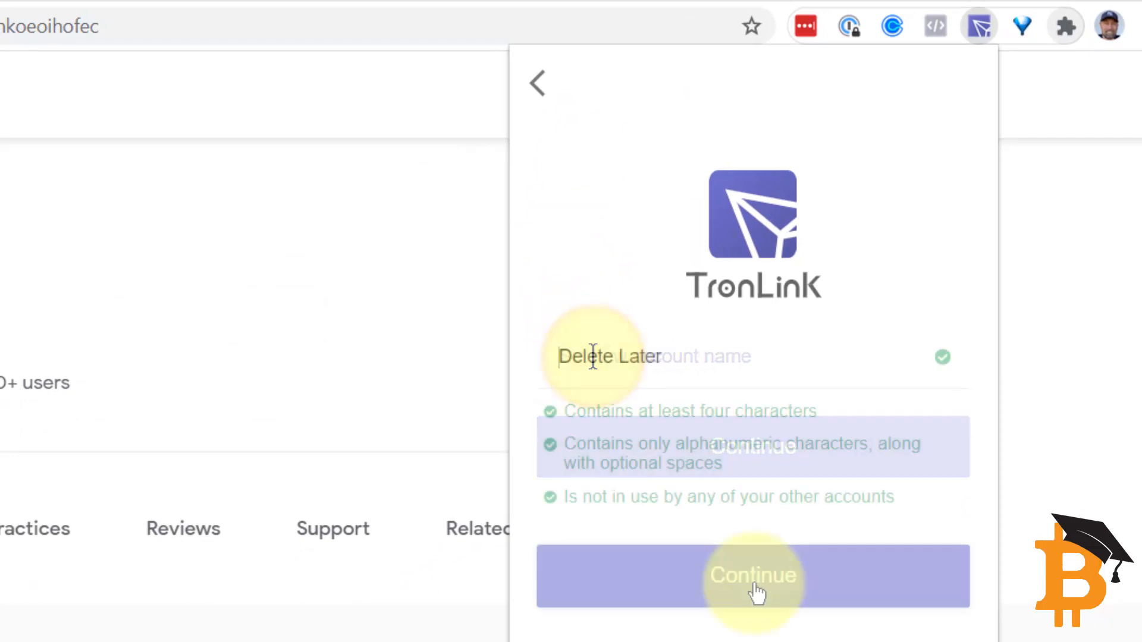
click(753, 575)
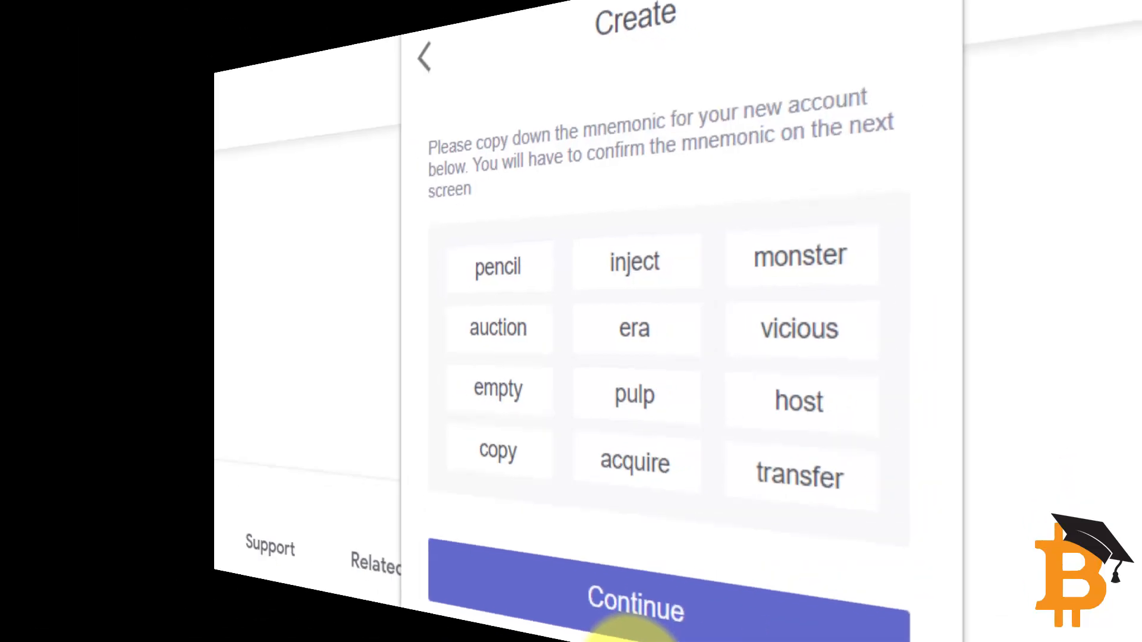
Re-enter the twelve recovery words in their original order and confirm them.
click(633, 604)
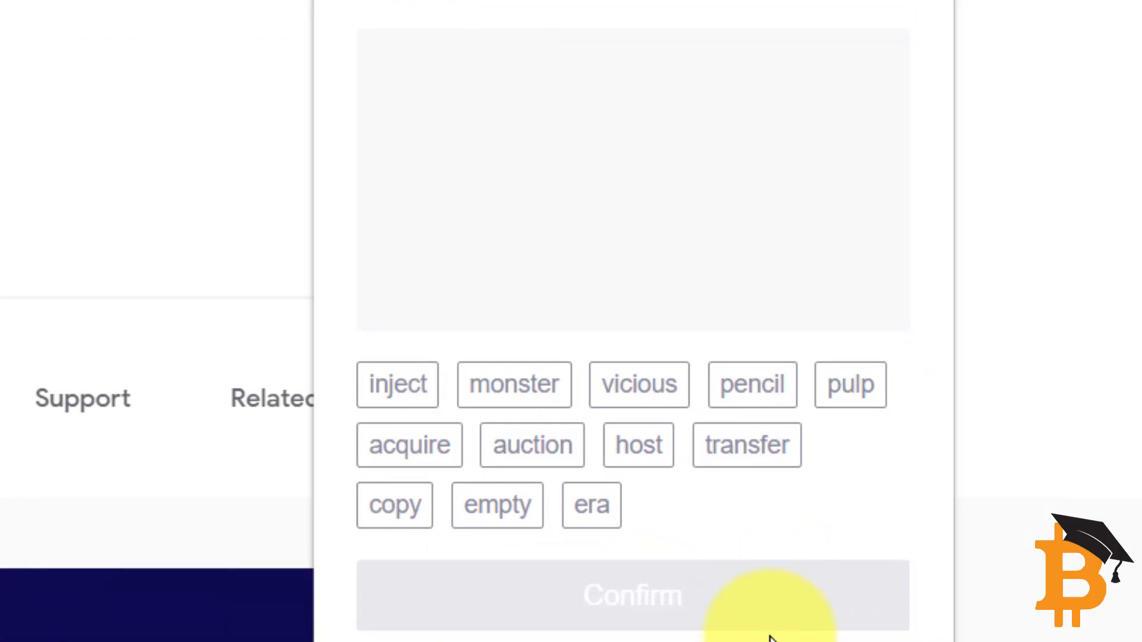
click(514, 383)
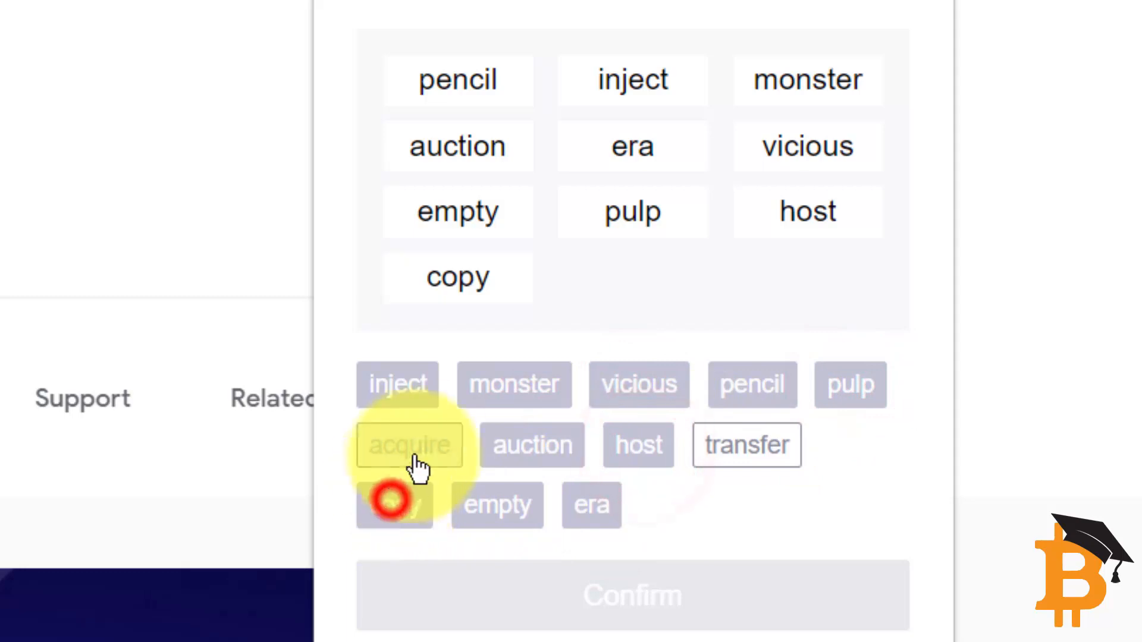
click(746, 445)
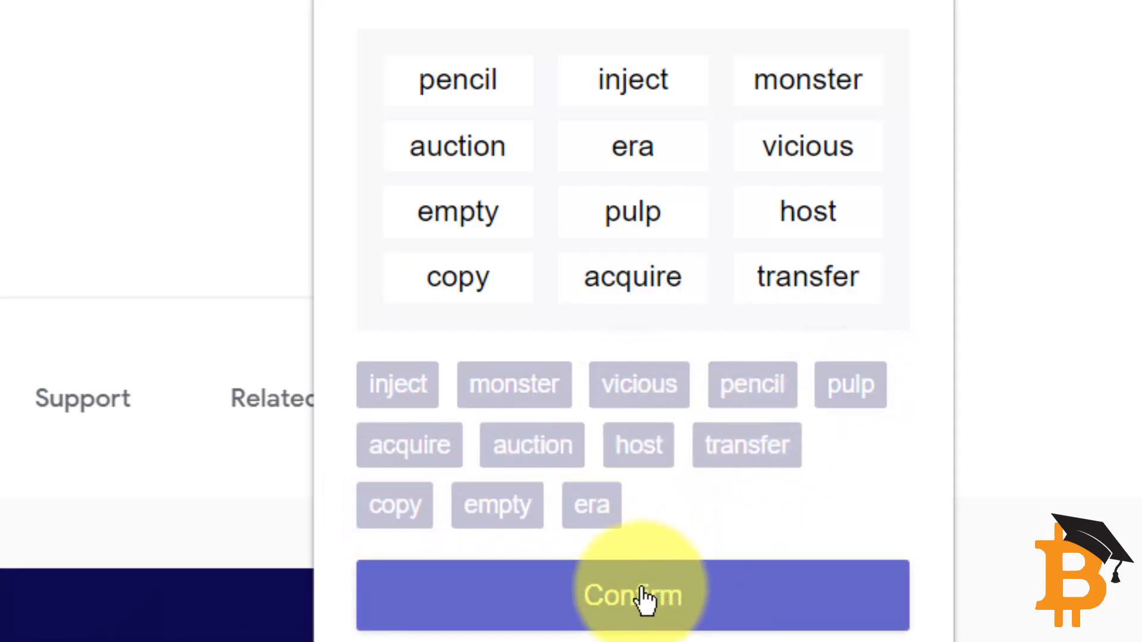
click(632, 595)
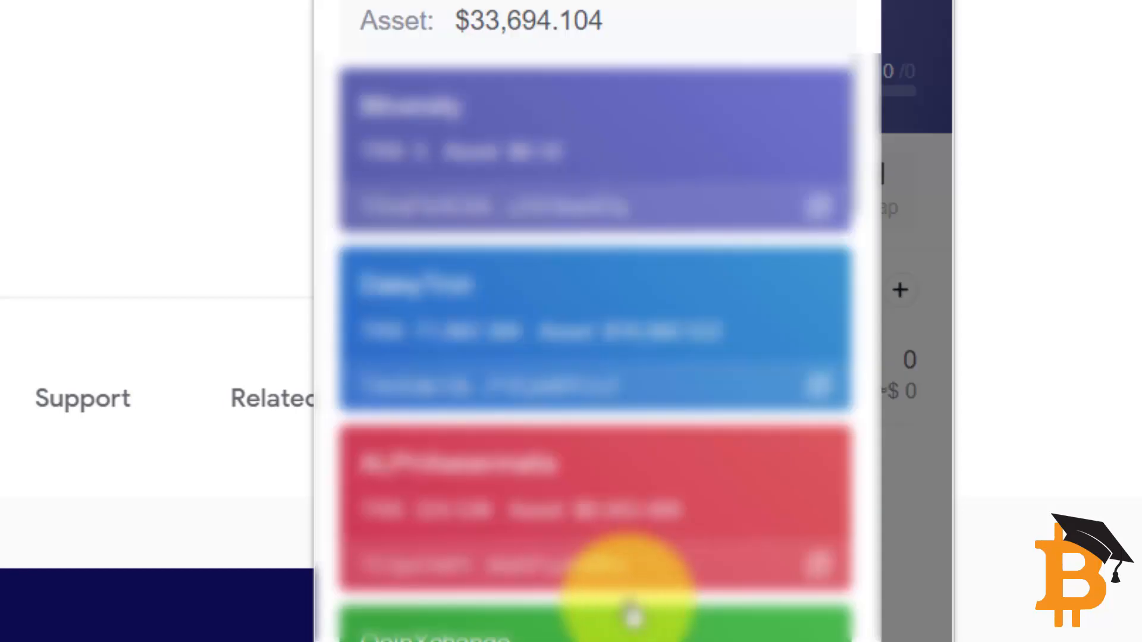
Select the Delete Later account from the list to show its 0 TRX balance.
scroll(down, 3)
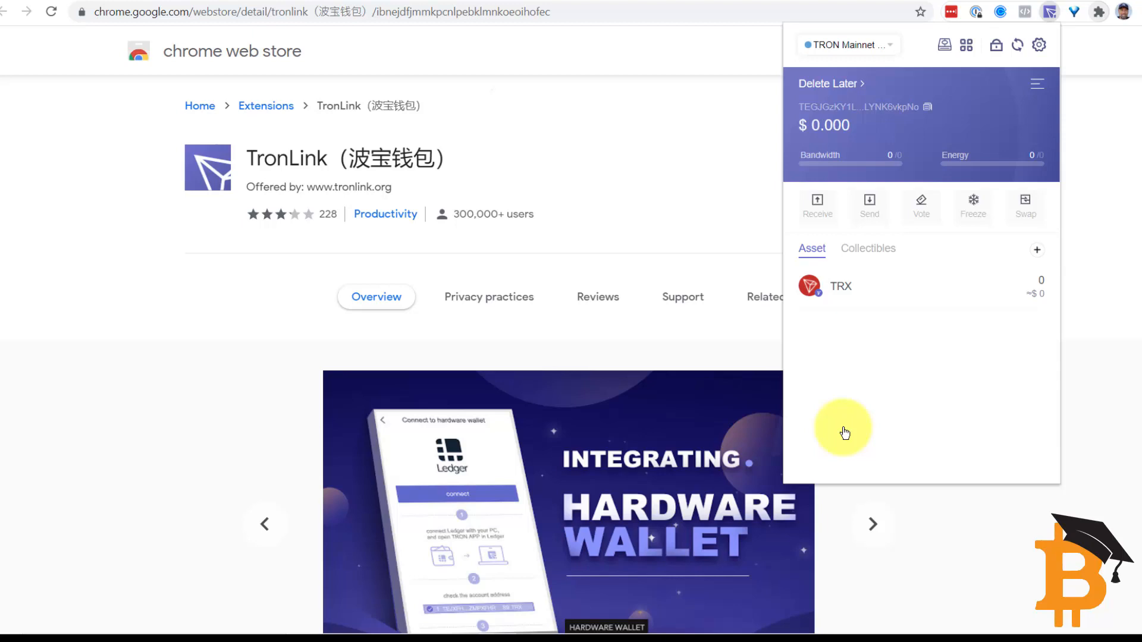
click(872, 523)
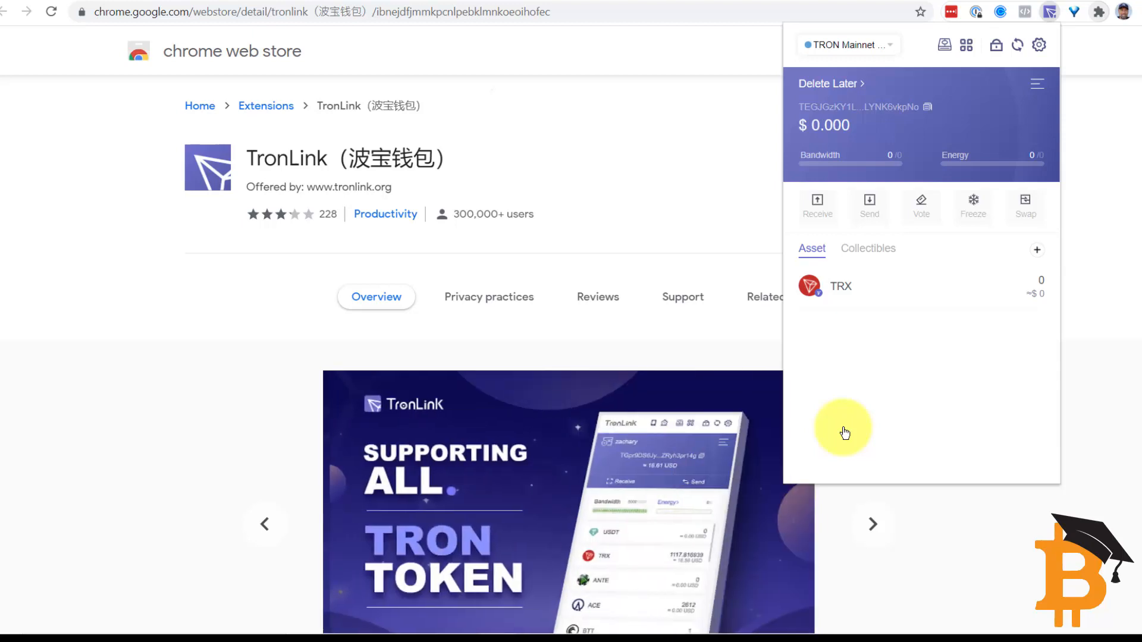